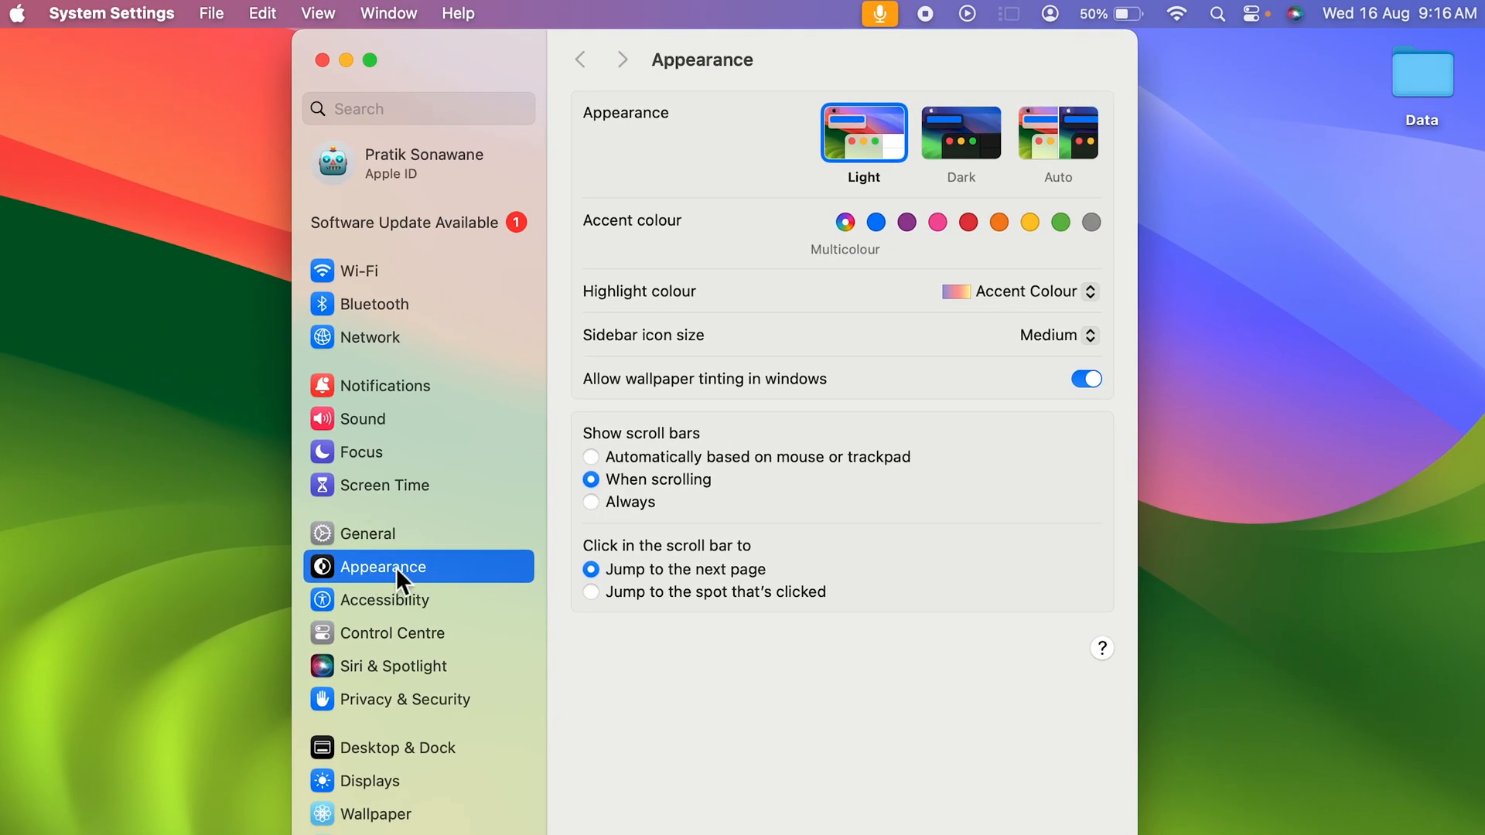
- Open Accessibility and scroll down past the Motor section to reveal Speech options
left_click(384, 599)
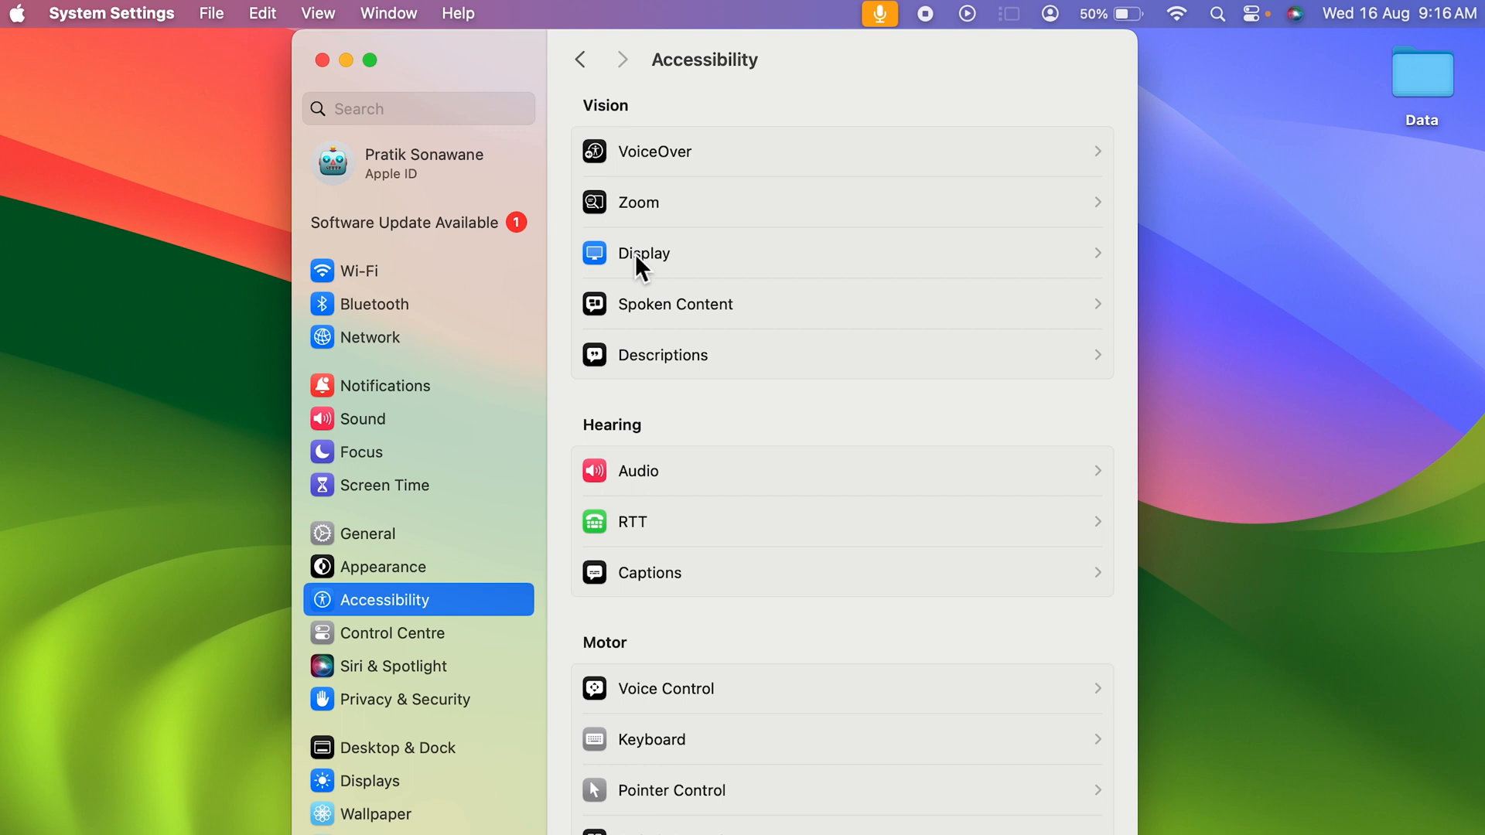
scroll("down", 3)
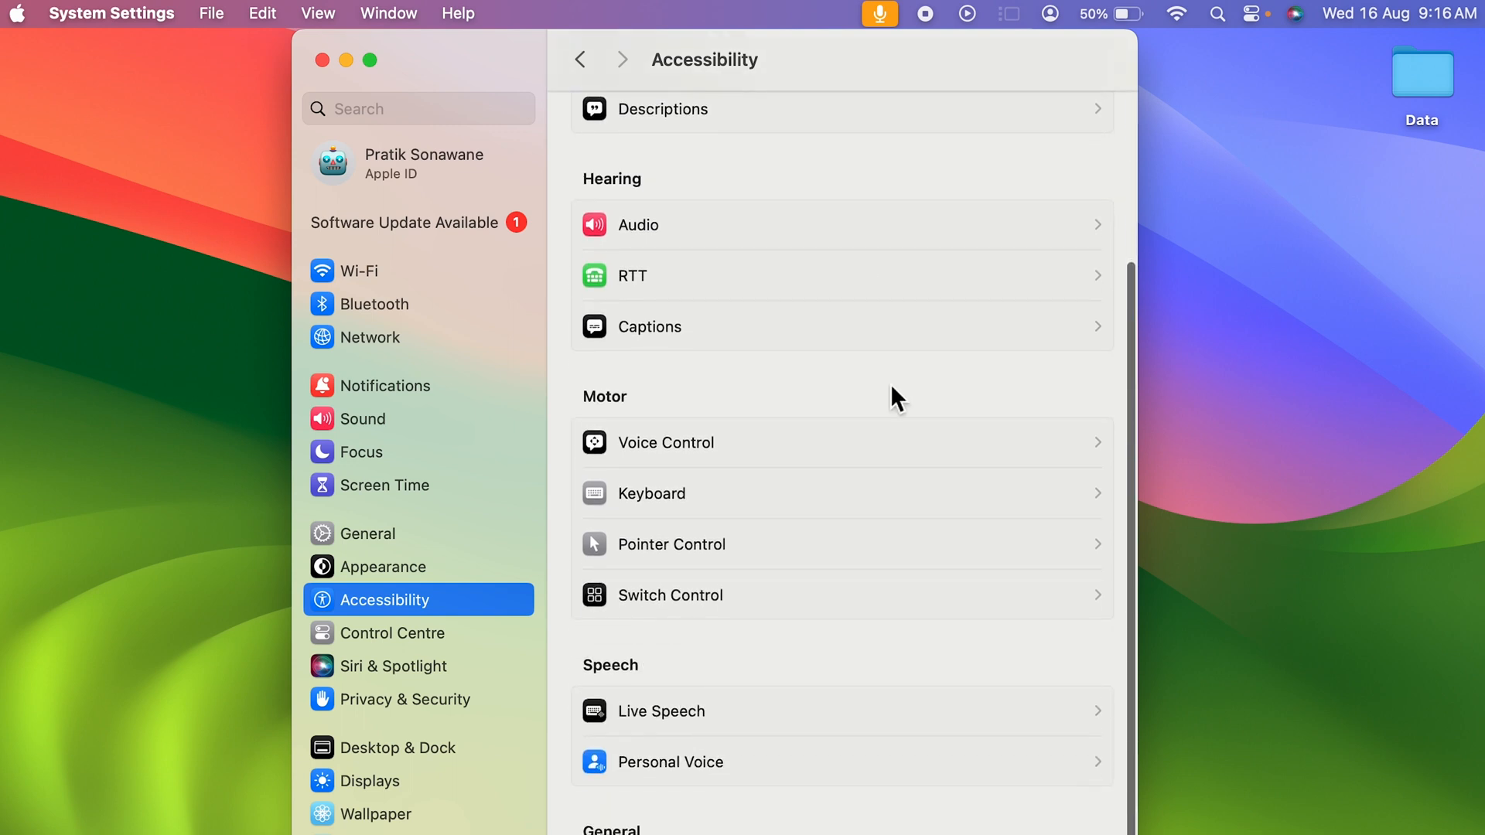